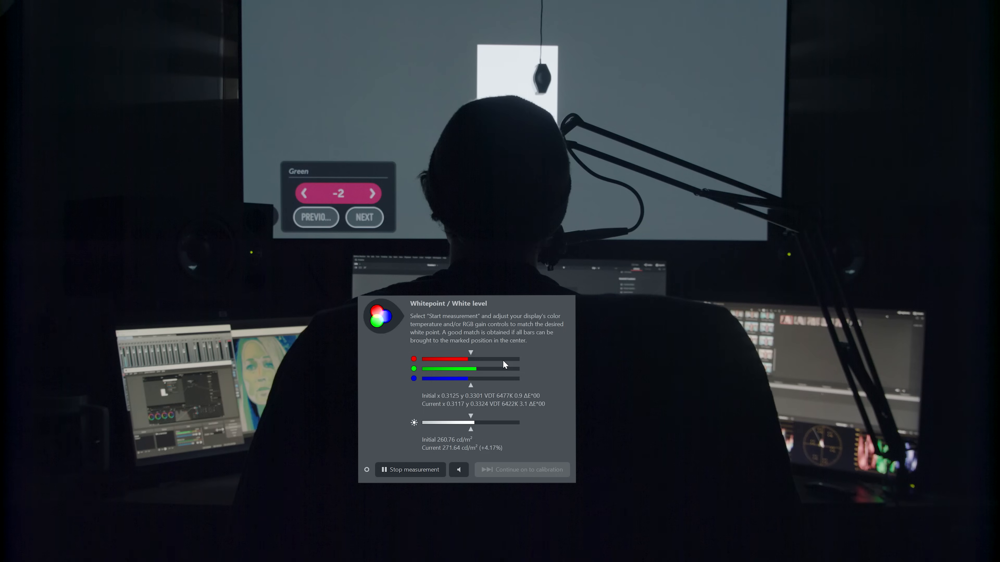
- Lower the monitor's Green gain stepwise from -2 to -10 until the white point reads 0.7 ΔE in tolerance
click(304, 193)
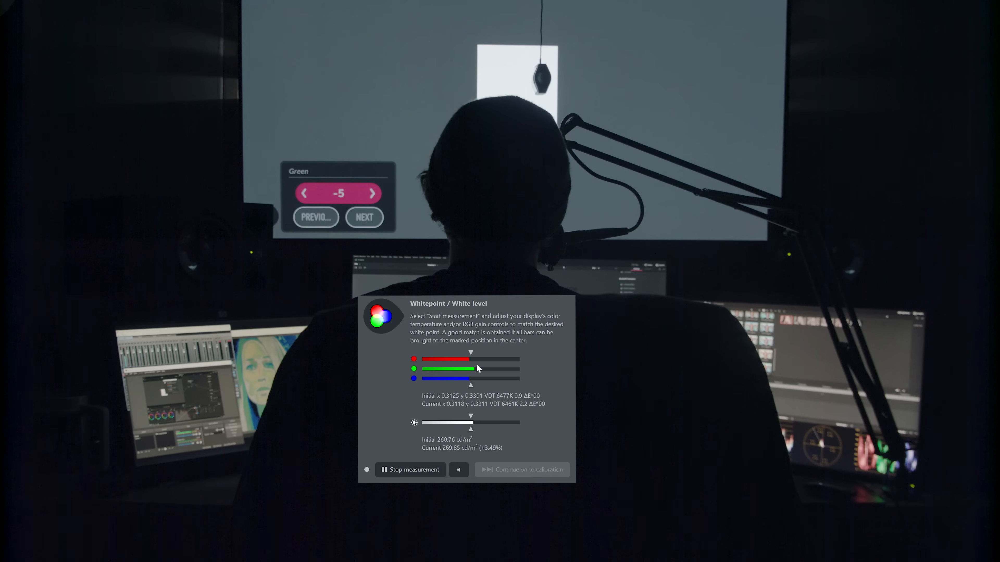
click(304, 193)
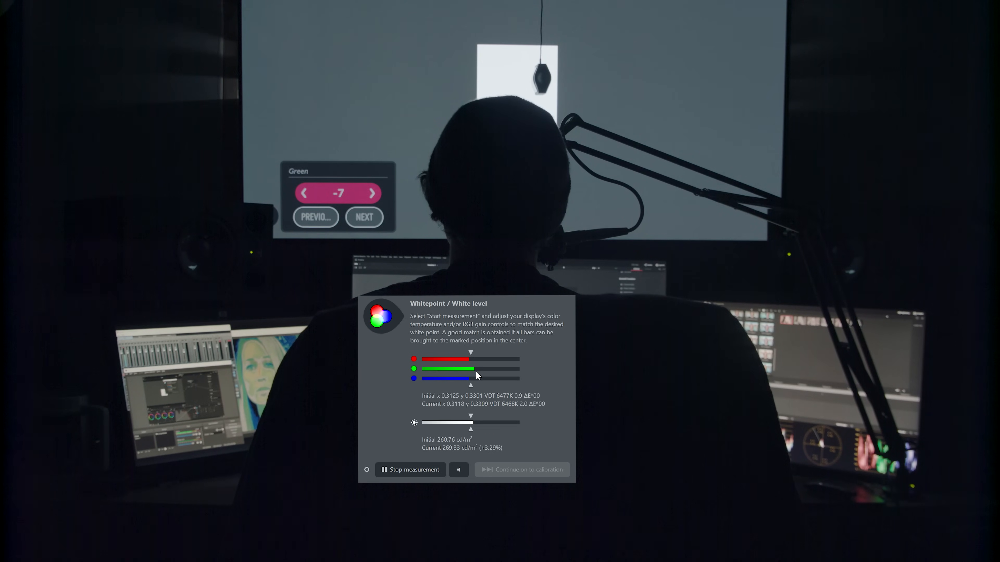
click(305, 194)
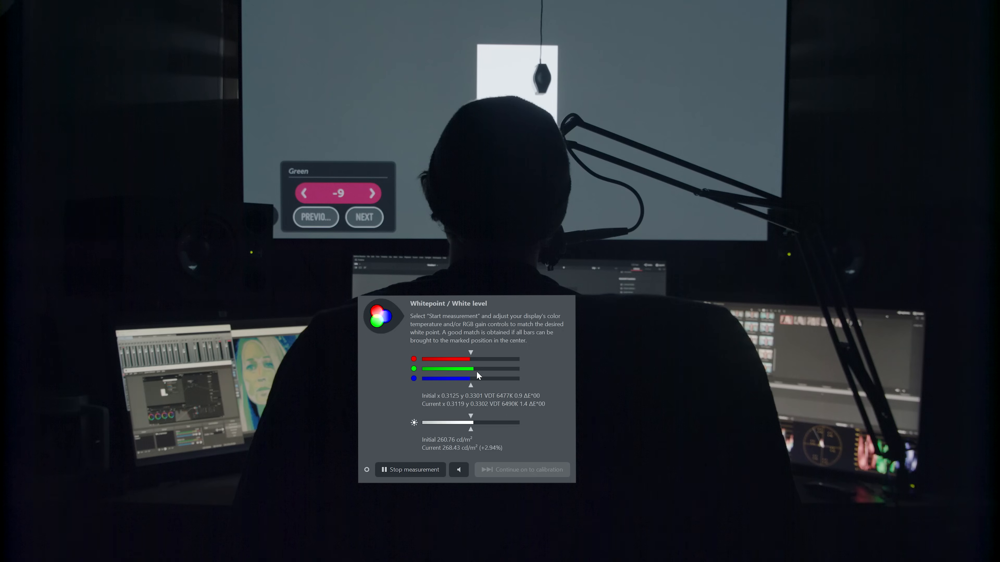
click(305, 194)
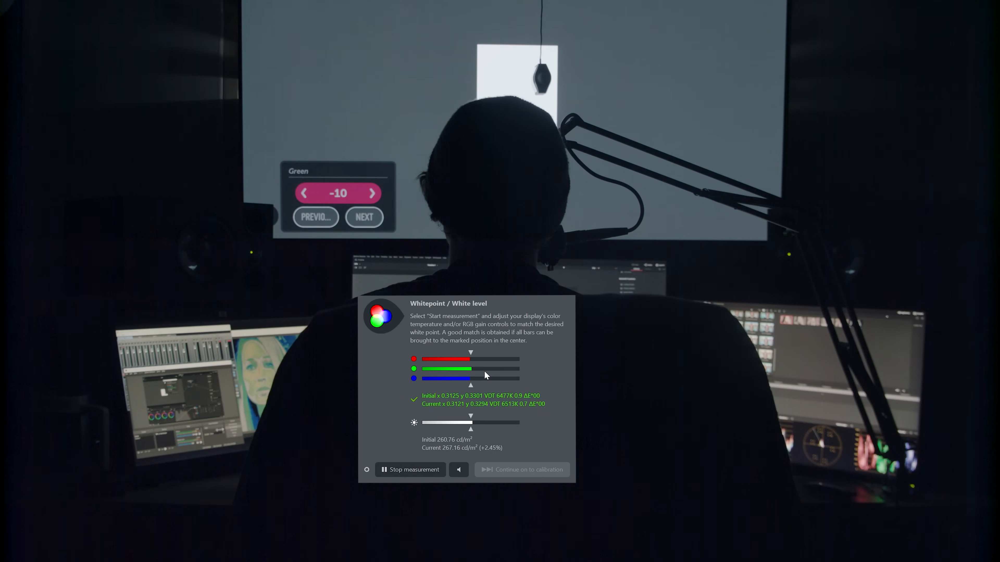
click(304, 193)
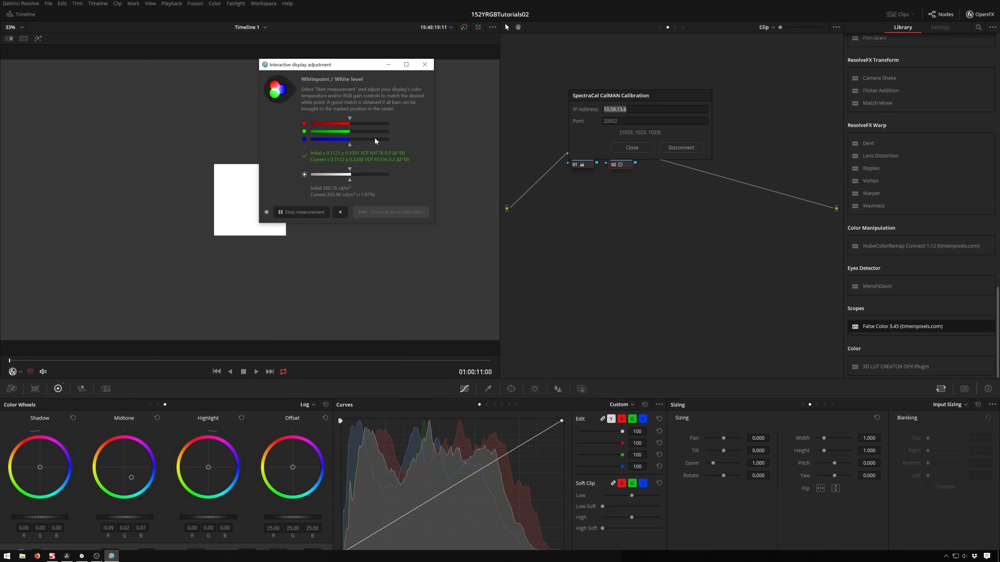
mouse_move(370, 214)
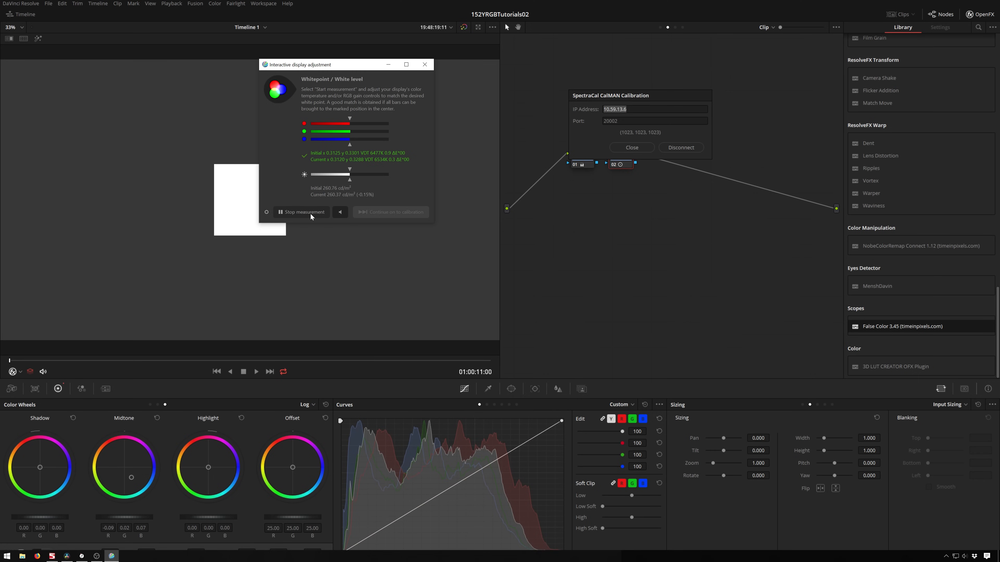
- Stop the live white point measurement and continue on to calibration, measuring patch 1 of 9
click(301, 213)
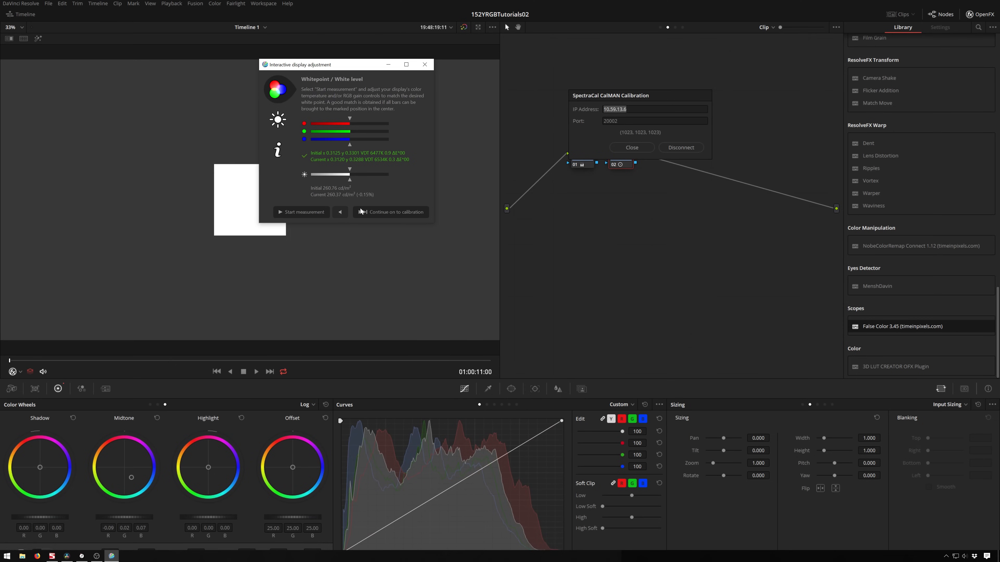
click(391, 212)
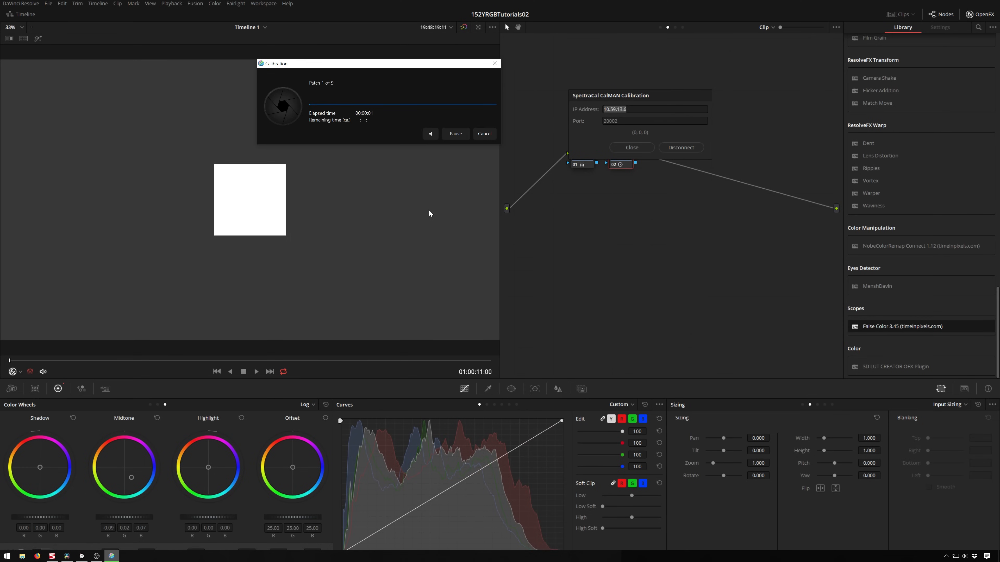